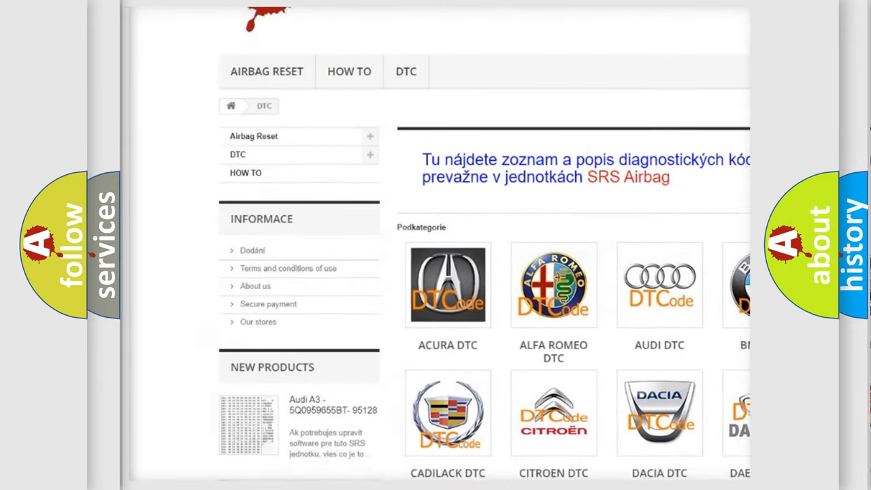
scroll(down, 3)
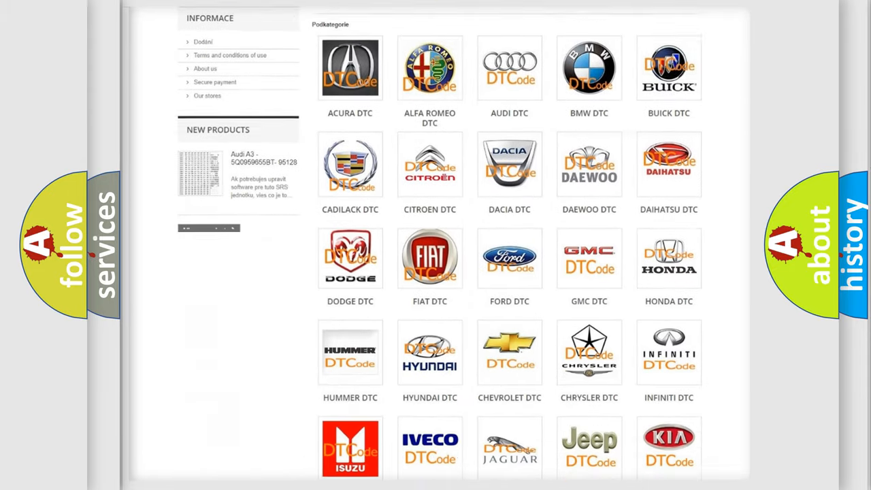
scroll(down, 3)
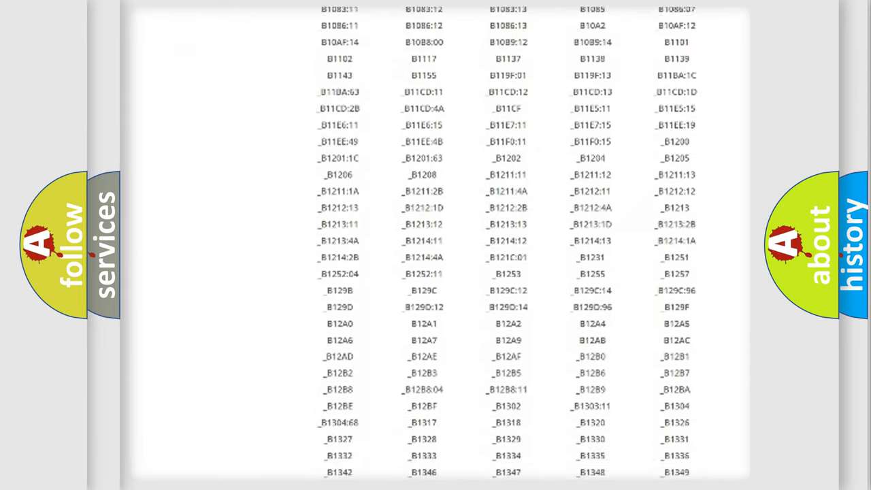
scroll(down, 3)
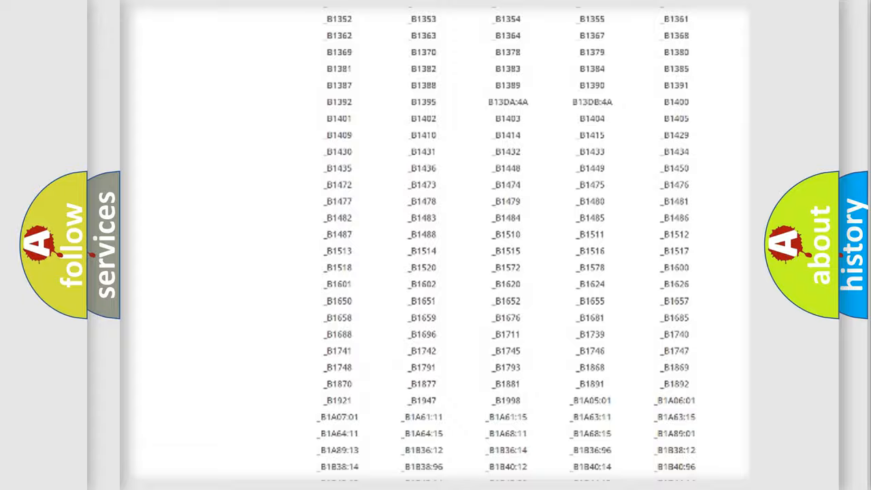